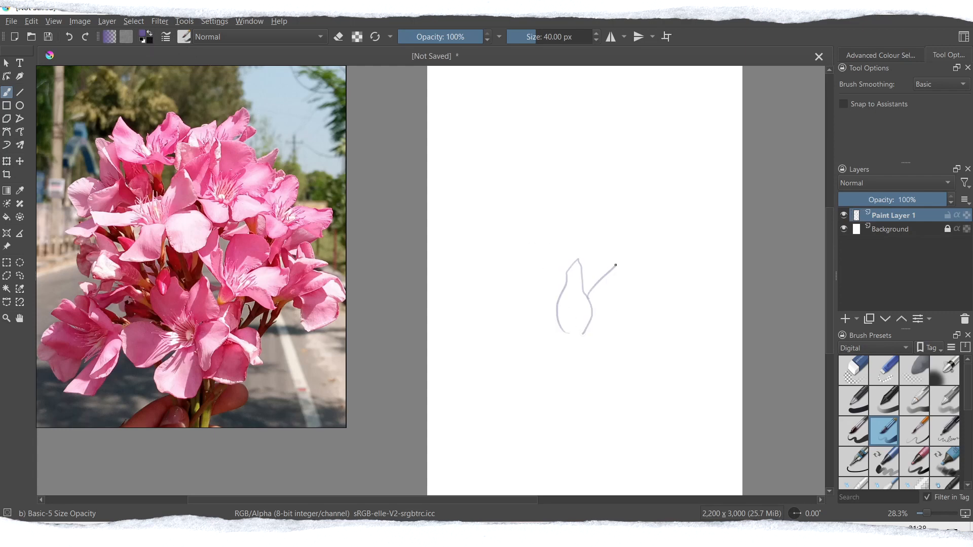
- Draw loose outlines of the first oleander petals beside the reference photo
{"action": "left_click_drag", "start_coordinate": [614, 267], "coordinate": [593, 409]}
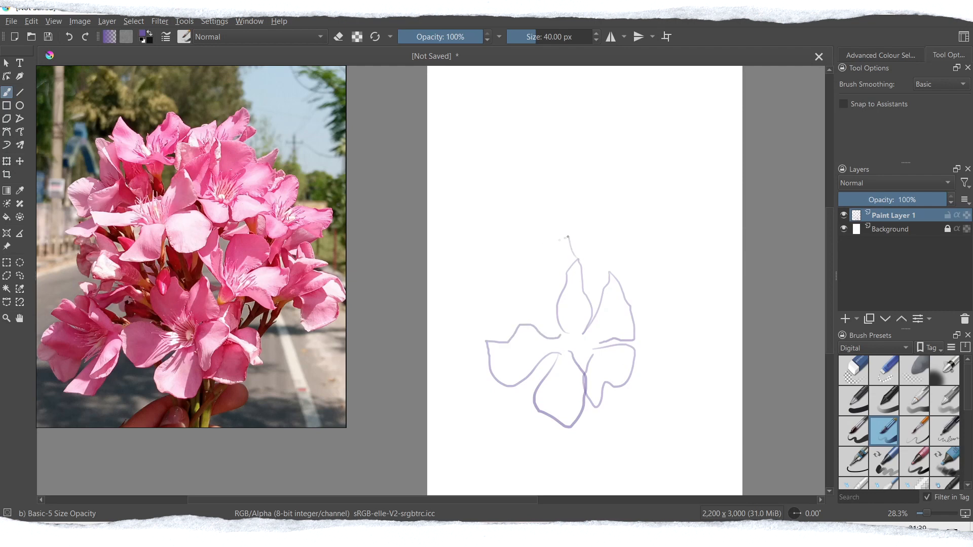
{"action": "left_click_drag", "start_coordinate": [559, 243], "coordinate": [558, 328]}
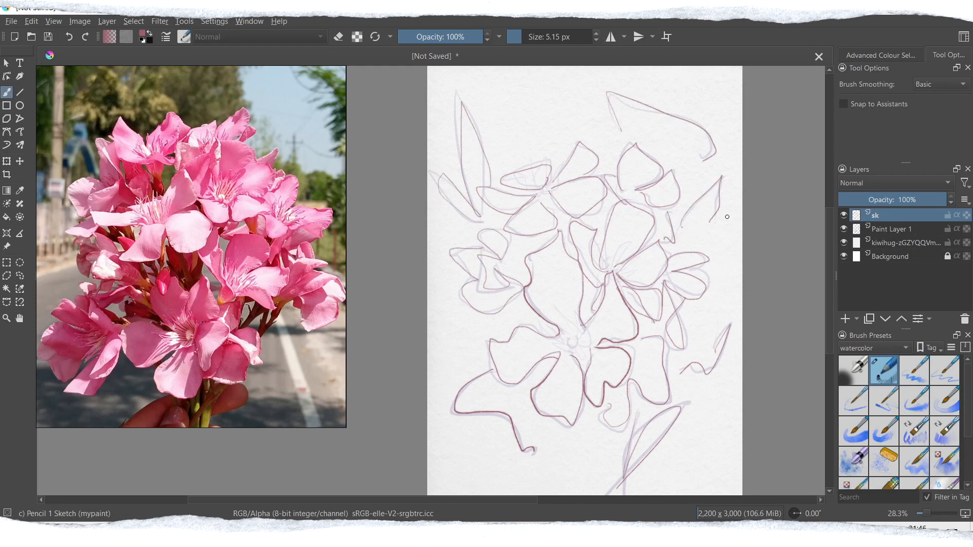
- Toggle Paint Layer 1's visibility to hide the rough first sketch under the new line art
{"action": "left_click", "coordinate": [845, 318]}
{"action": "type", "text": "sk2"}
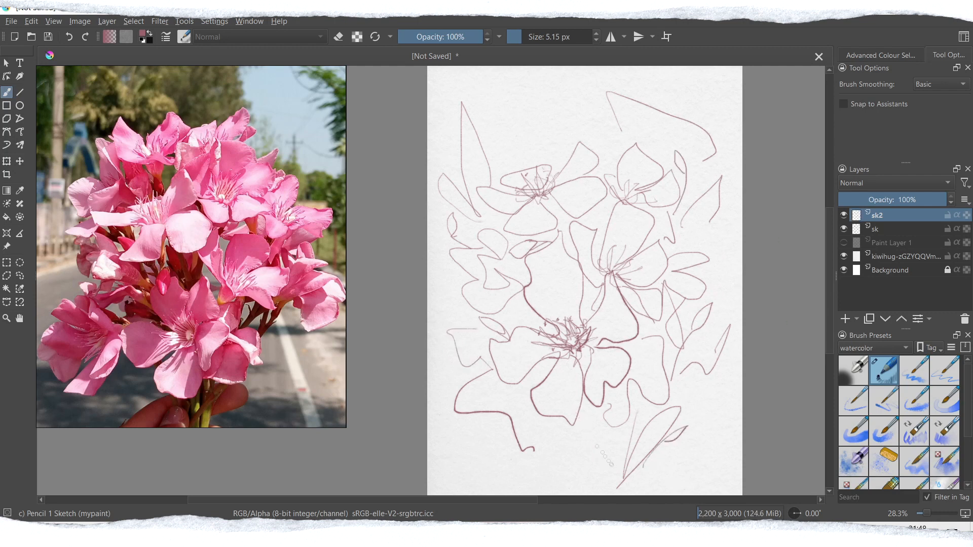
{"action": "left_click", "coordinate": [845, 318]}
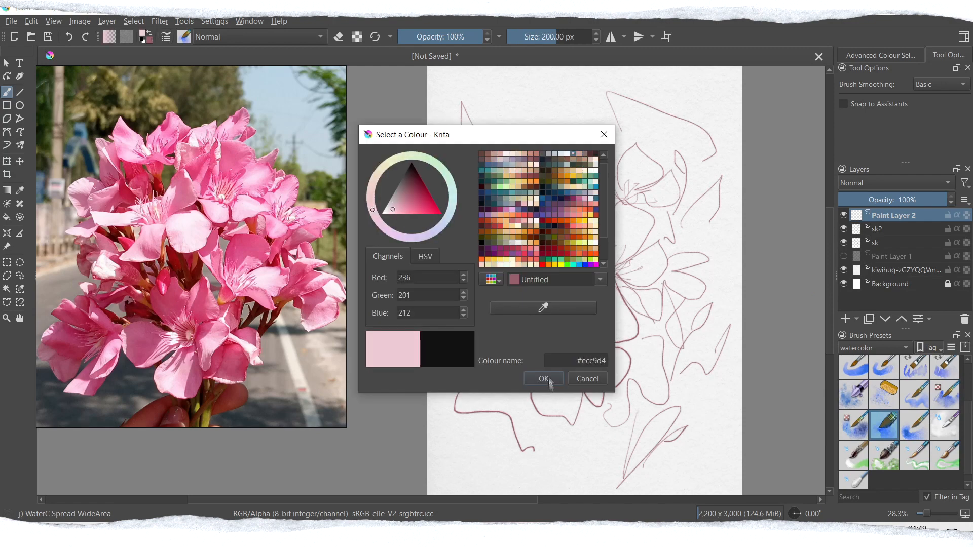
- Confirm a pale pink, then a deeper pink, for the watercolor washes on the petals
{"action": "left_click", "coordinate": [542, 379]}
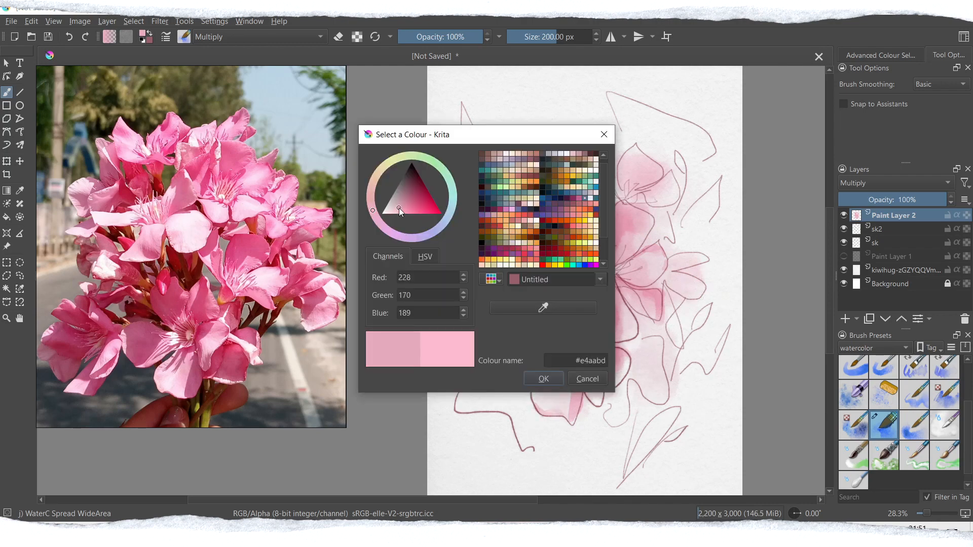
{"action": "left_click", "coordinate": [542, 378]}
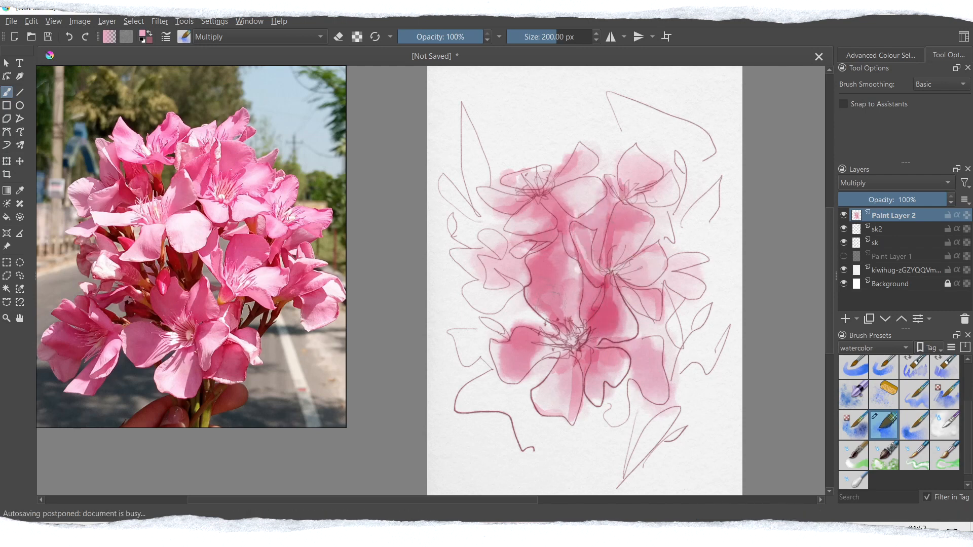
- Paint a pink wash across the petals, then save the painting as oleander.kra via the File menu
{"action": "left_click_drag", "start_coordinate": [553, 261], "coordinate": [571, 404]}
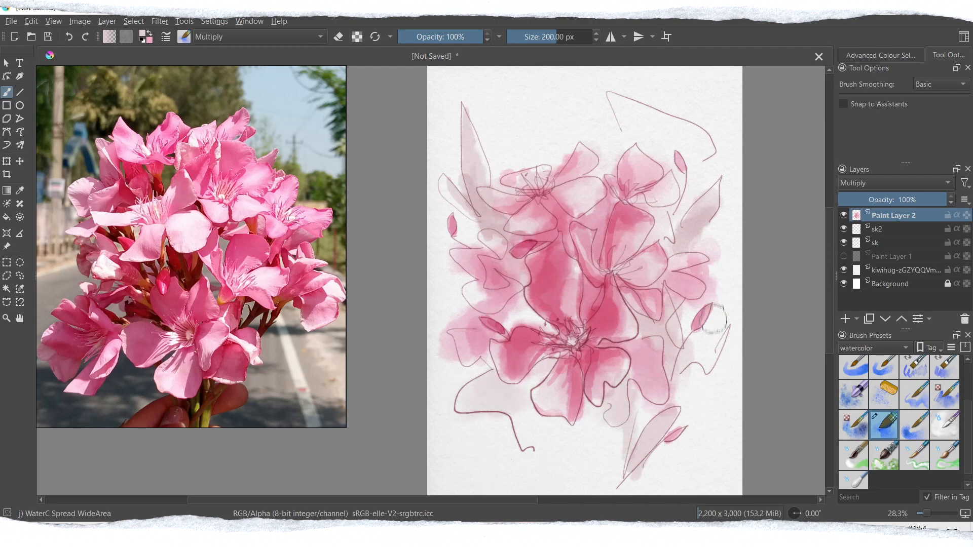
{"action": "left_click", "coordinate": [570, 345]}
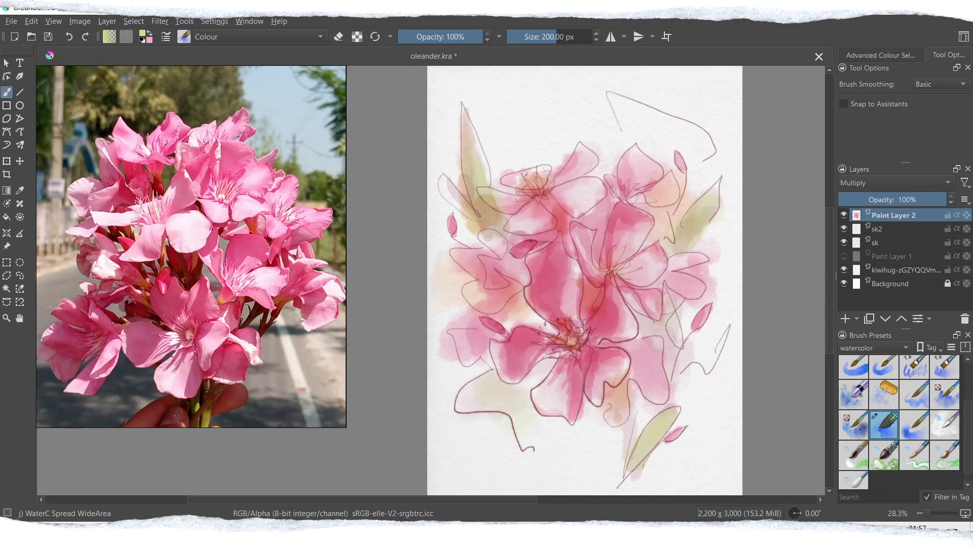
{"action": "left_click", "coordinate": [254, 37]}
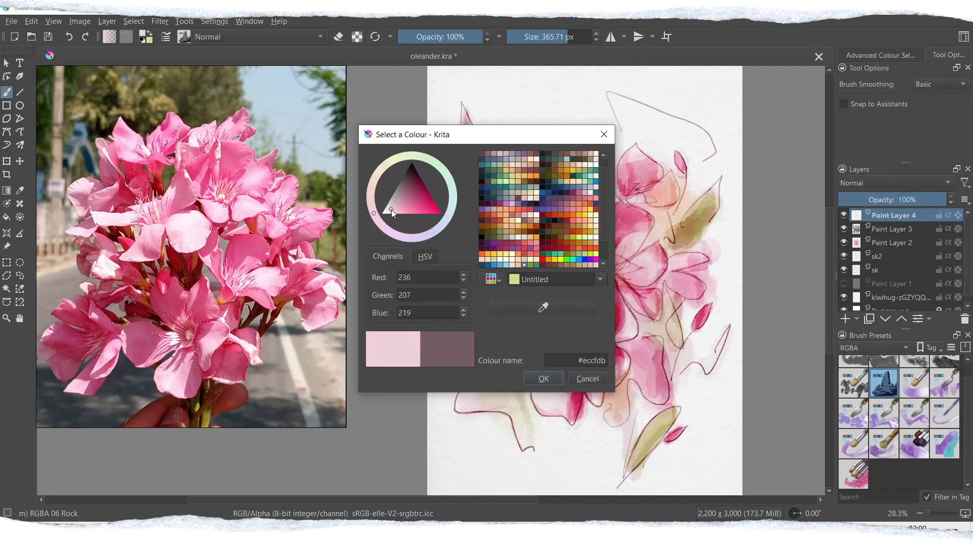
- Pick pale pink and dusty rose shades, then set the duplicated shading layer's blend mode to Overlay
{"action": "left_click", "coordinate": [542, 378]}
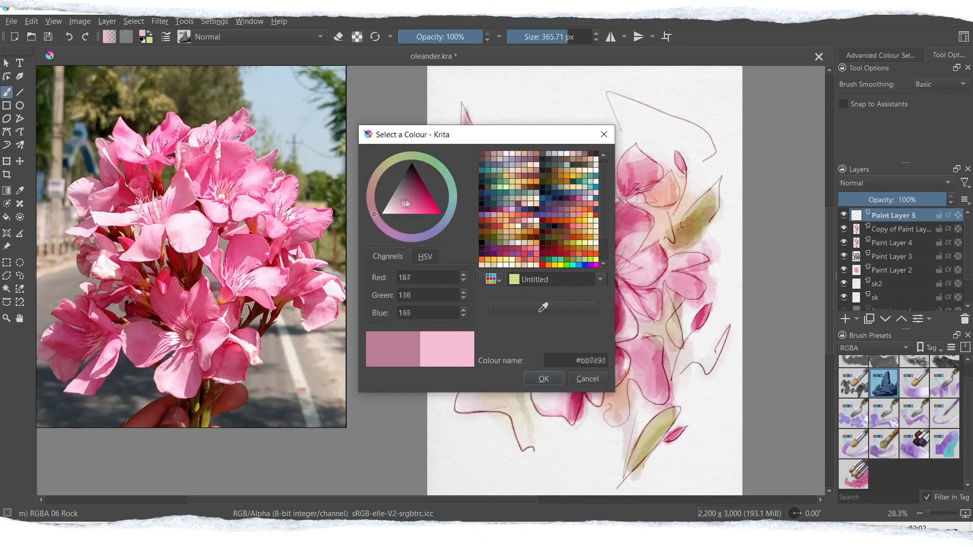
{"action": "left_click", "coordinate": [541, 379]}
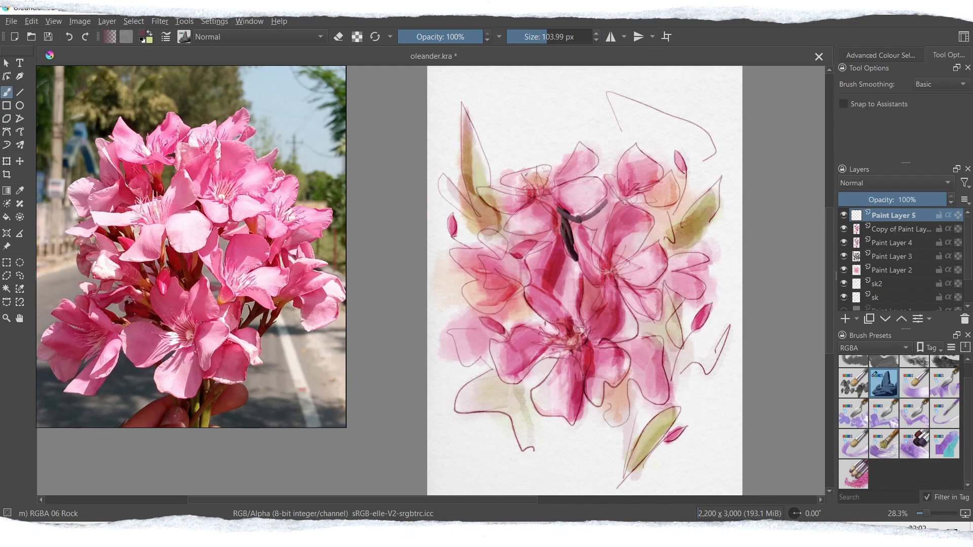
{"action": "left_click", "coordinate": [894, 183]}
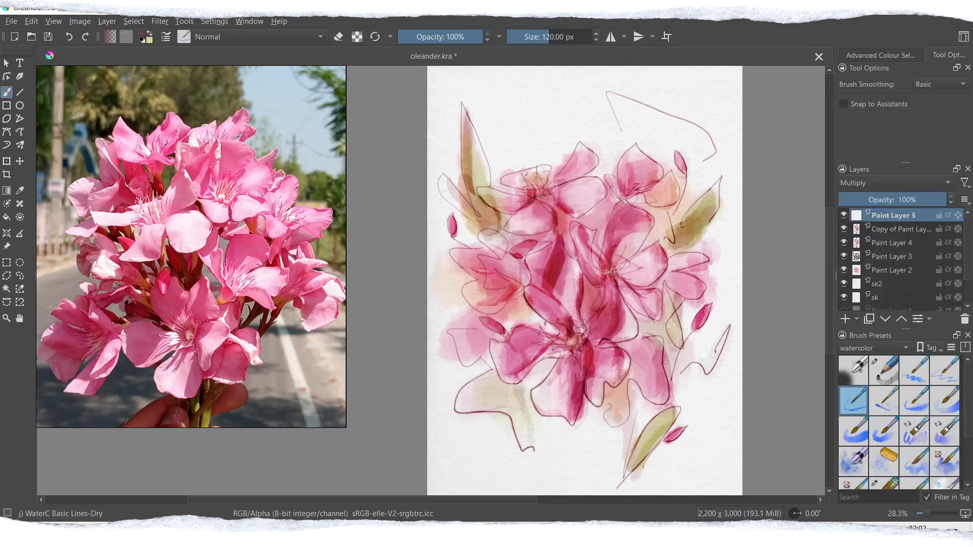
{"action": "left_click", "coordinate": [913, 371]}
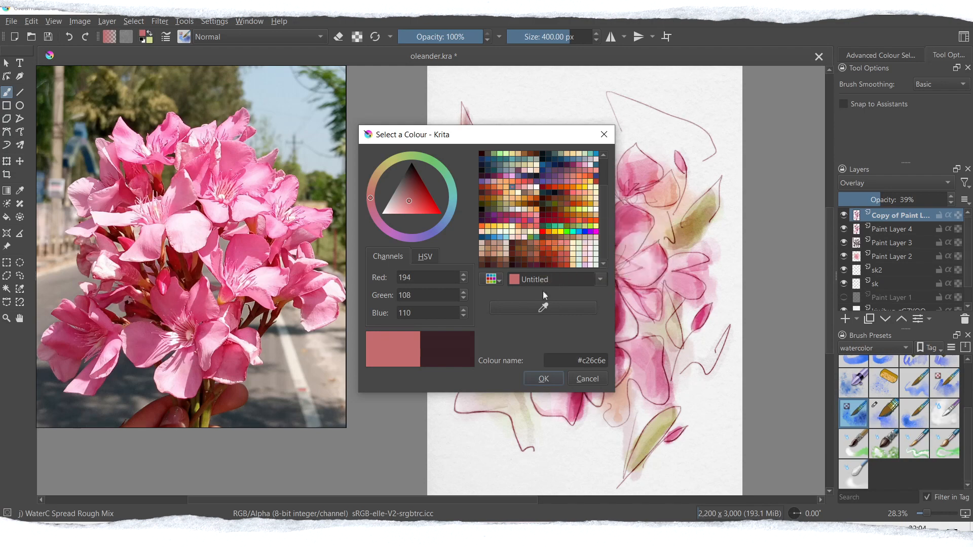
- Duplicate the paint layer and blend it in Screen mode for a lighter pastel version
{"action": "left_click", "coordinate": [512, 219]}
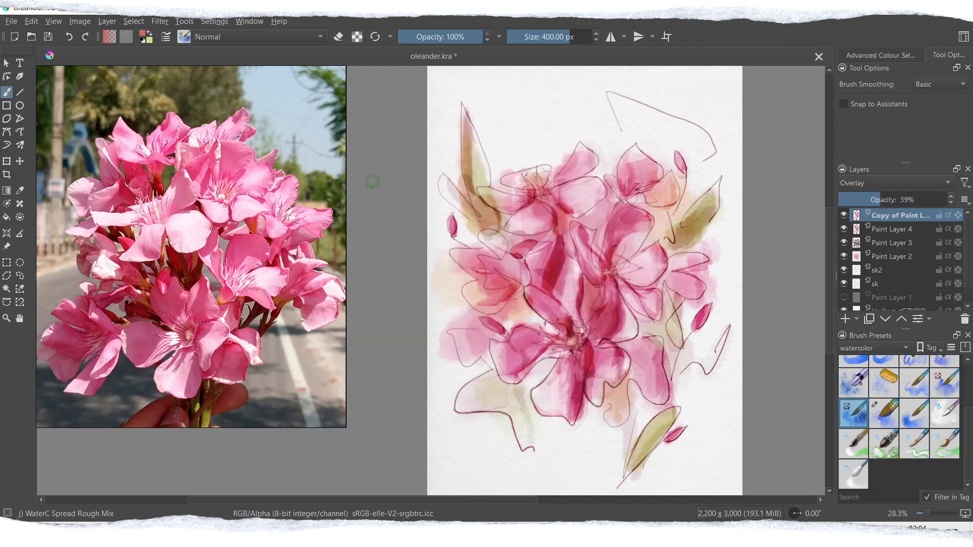
{"action": "left_click", "coordinate": [892, 242]}
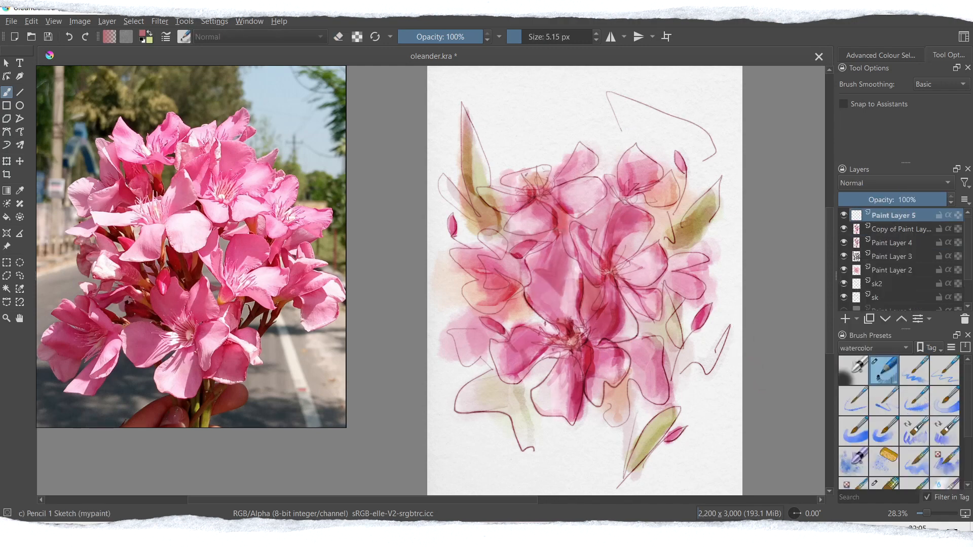
{"action": "left_click", "coordinate": [894, 183]}
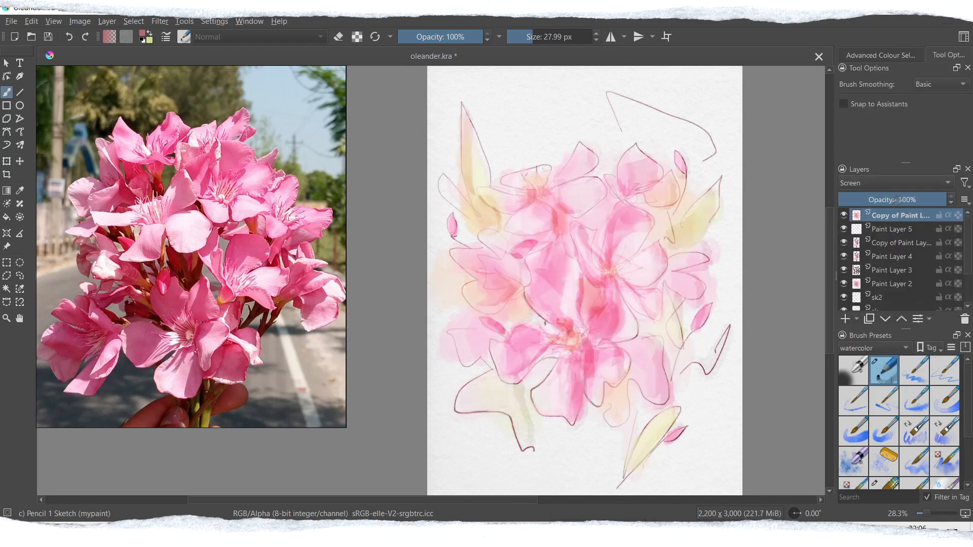
- Set the top texture copy to Overlay at 15% opacity and add a new empty paint layer
{"action": "left_click_drag", "start_coordinate": [924, 200], "coordinate": [888, 200]}
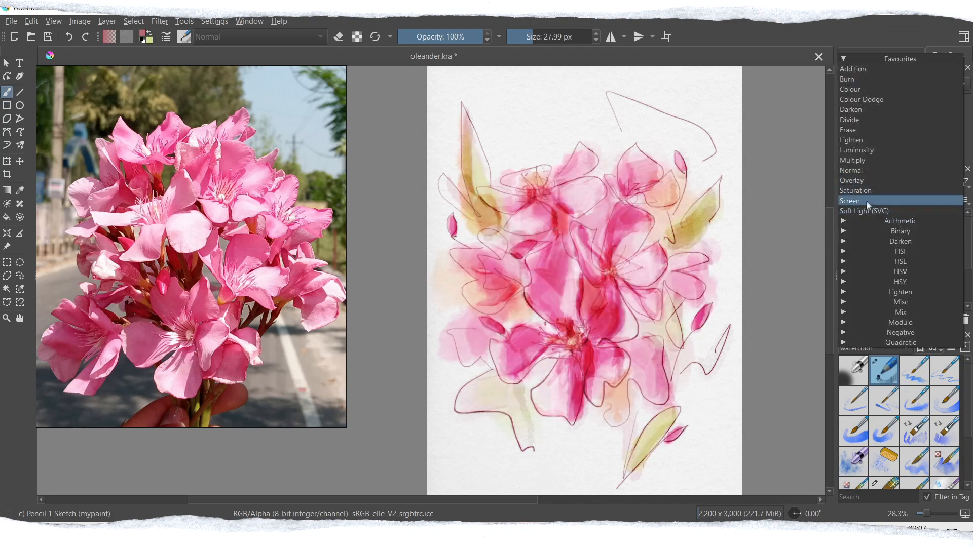
{"action": "left_click", "coordinate": [850, 201]}
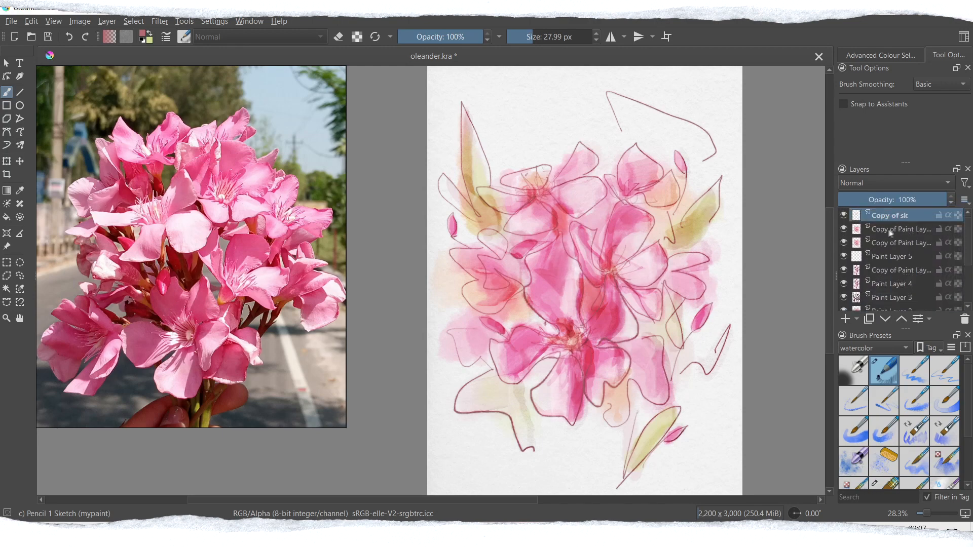
{"action": "left_click", "coordinate": [894, 183]}
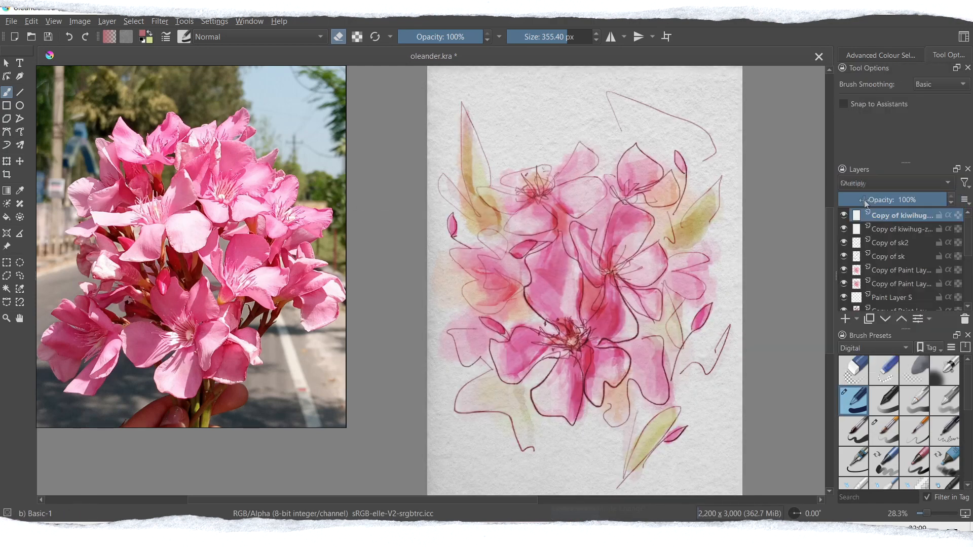
{"action": "left_click_drag", "start_coordinate": [900, 200], "coordinate": [857, 200]}
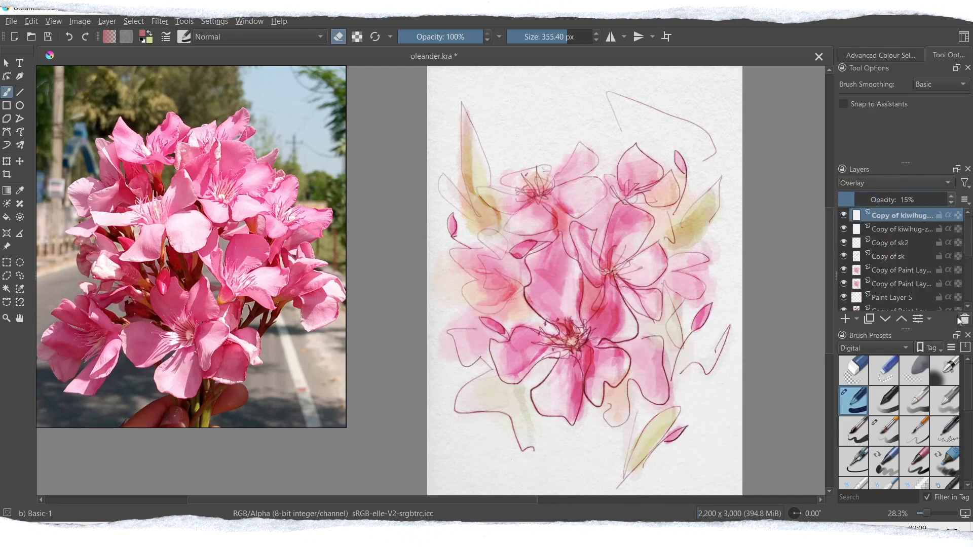
{"action": "left_click", "coordinate": [897, 229]}
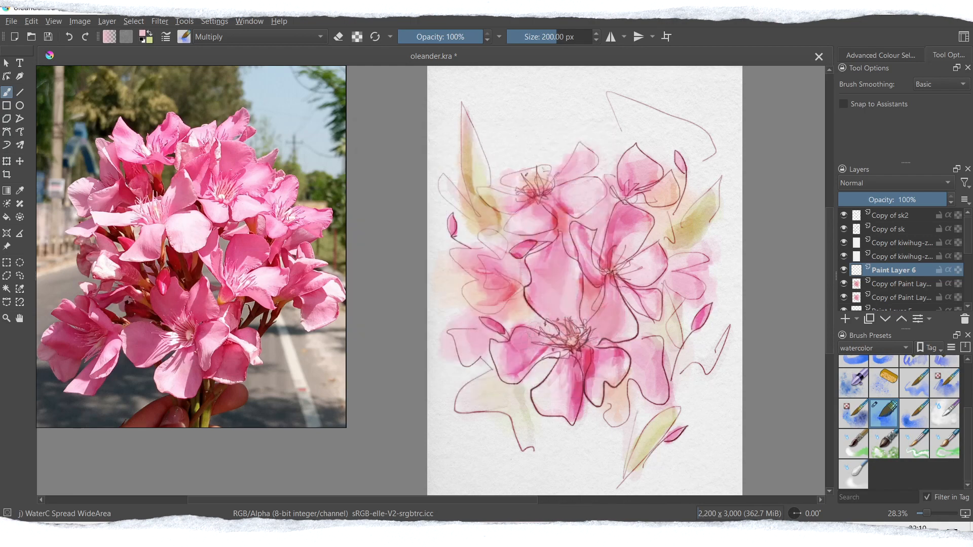
- Save progress and set a new wash layer's blend mode for the muted pink and ochre washes
{"action": "left_click", "coordinate": [254, 37]}
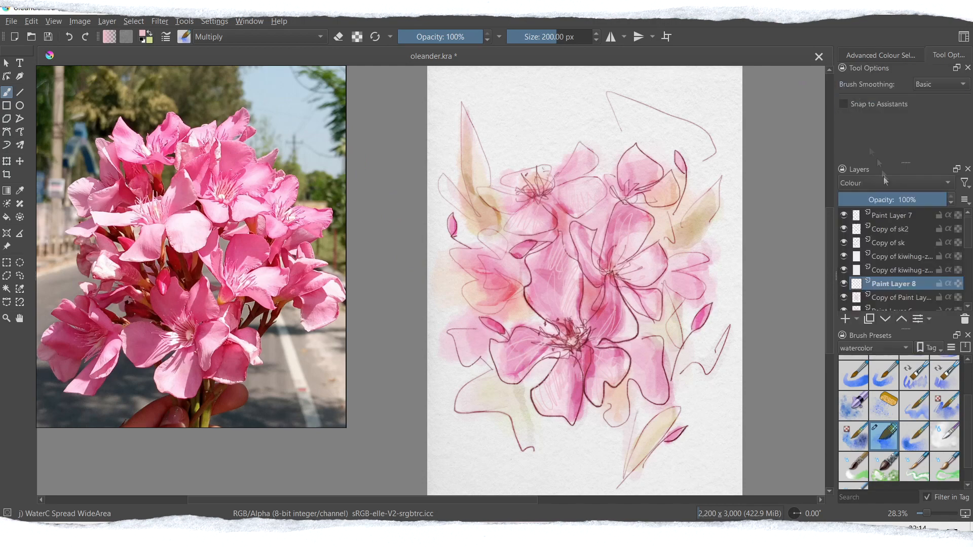
{"action": "left_click", "coordinate": [894, 182]}
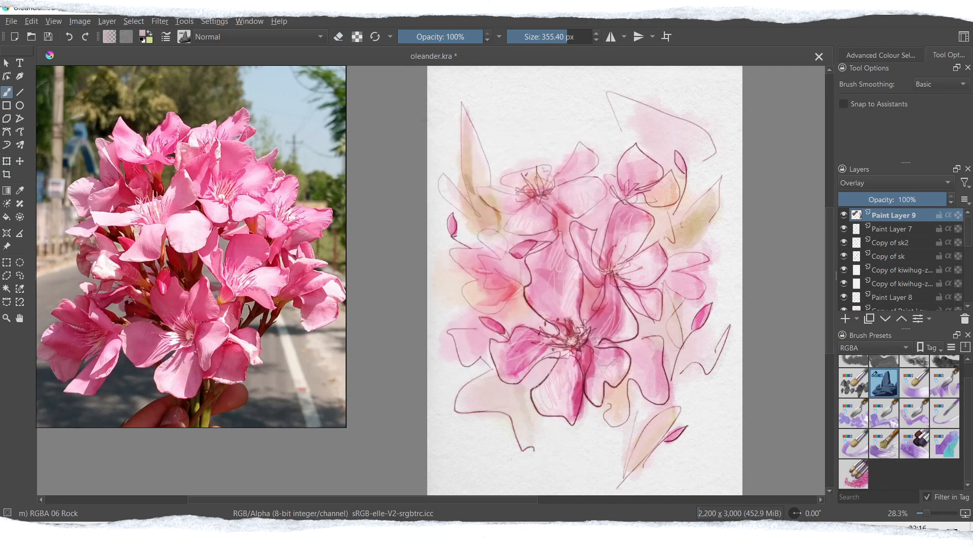
- Lay white impasto streaks across the petals and set up the next layer for pencil hatching
{"action": "left_click_drag", "start_coordinate": [541, 260], "coordinate": [587, 379]}
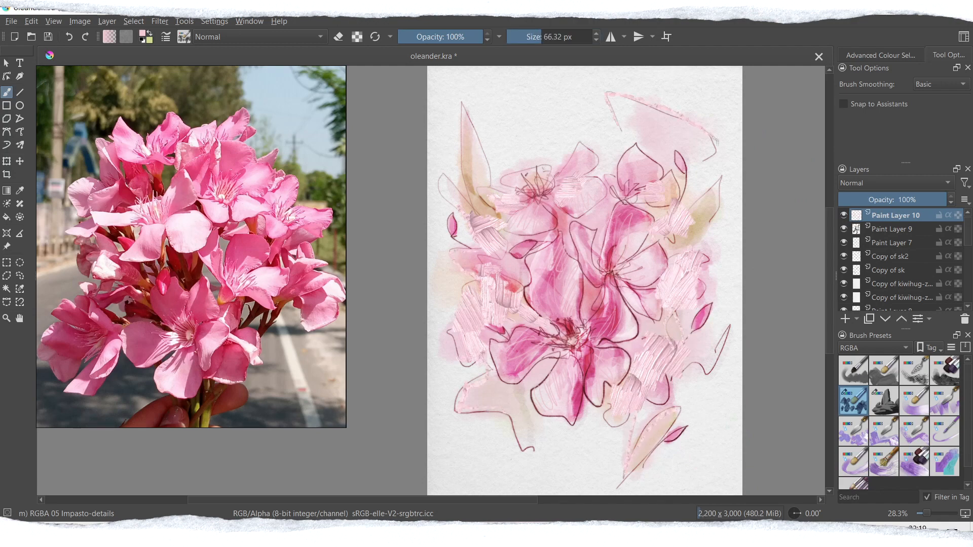
{"action": "left_click", "coordinate": [707, 369]}
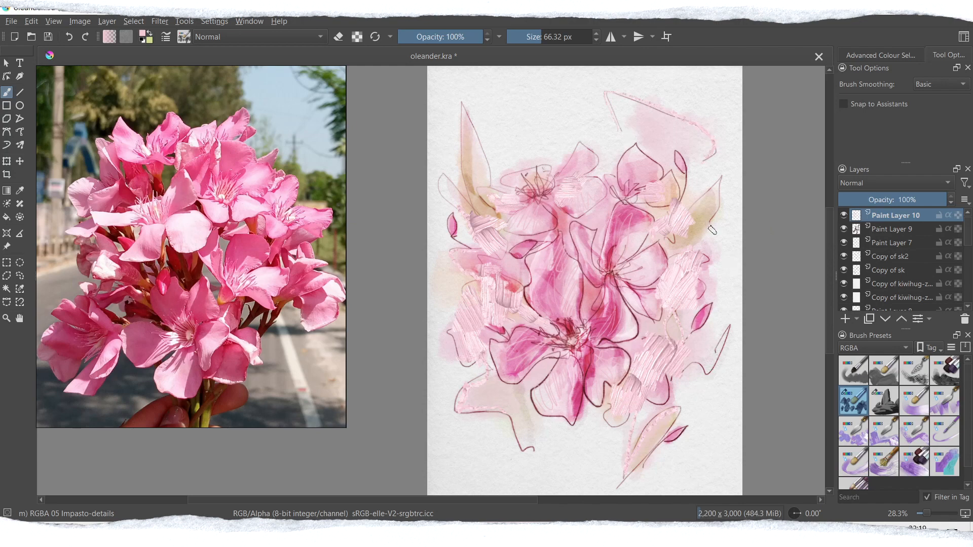
{"action": "left_click", "coordinate": [895, 182]}
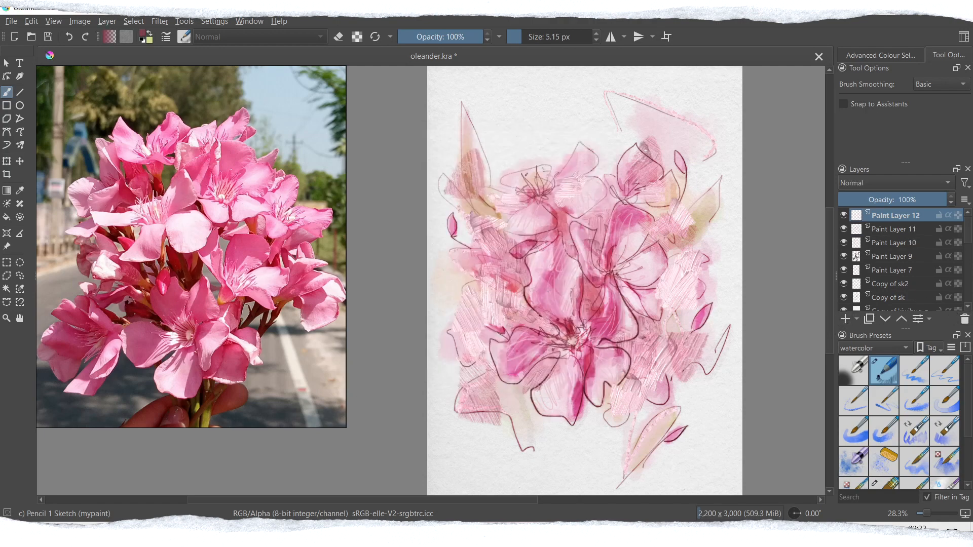
- Darken the sketch hatching by switching Paint Layer 12 to Multiply and adjust layer visibility
{"action": "left_click_drag", "start_coordinate": [559, 242], "coordinate": [559, 325]}
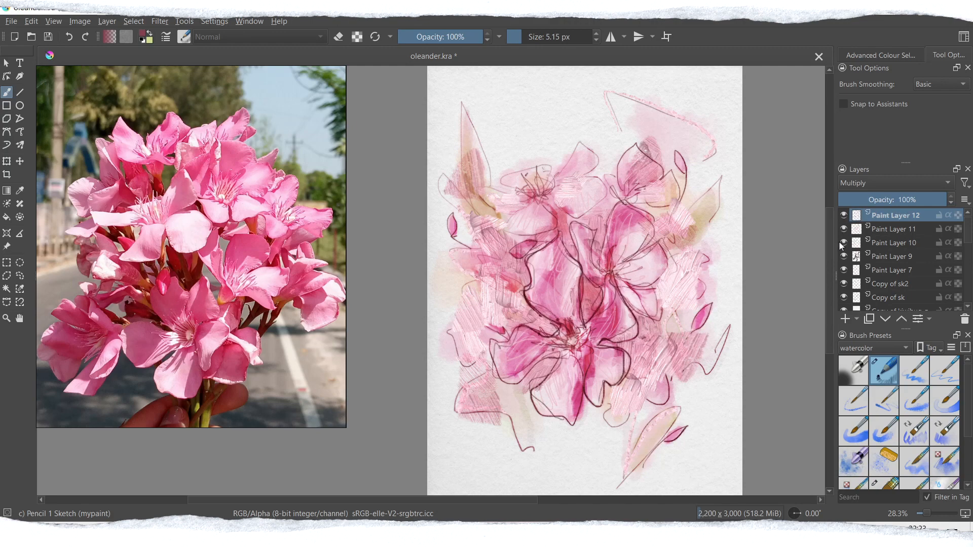
{"action": "mouse_move", "coordinate": [892, 228]}
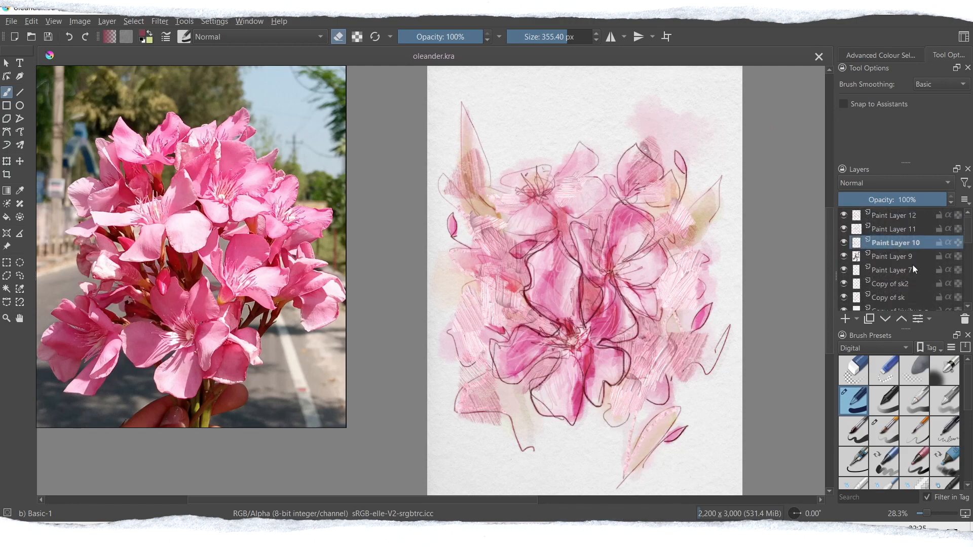
{"action": "left_click", "coordinate": [844, 319]}
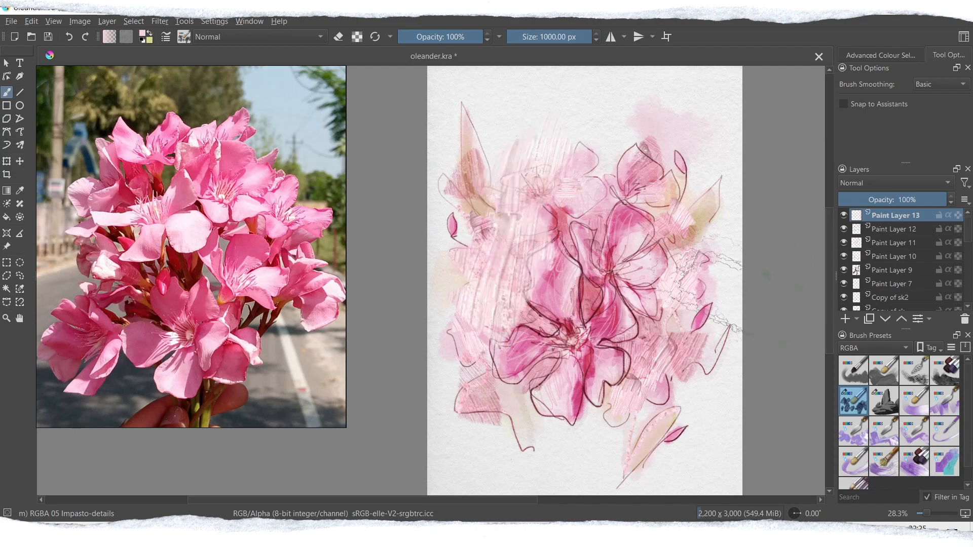
{"action": "left_click", "coordinate": [894, 183]}
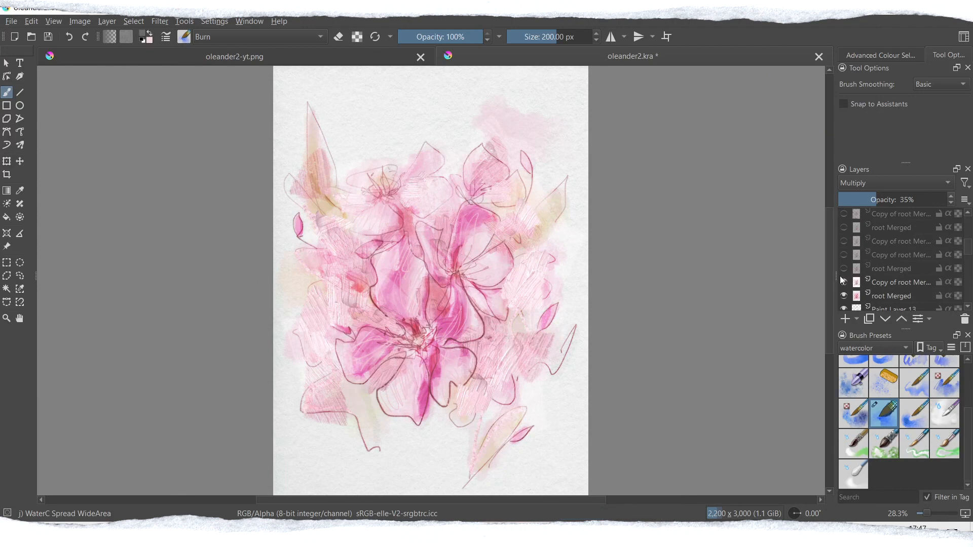
- Show several root Merged and Copy of root Merged layers to shift the composite toward dusty mauve-pink
{"action": "left_click", "coordinate": [843, 268]}
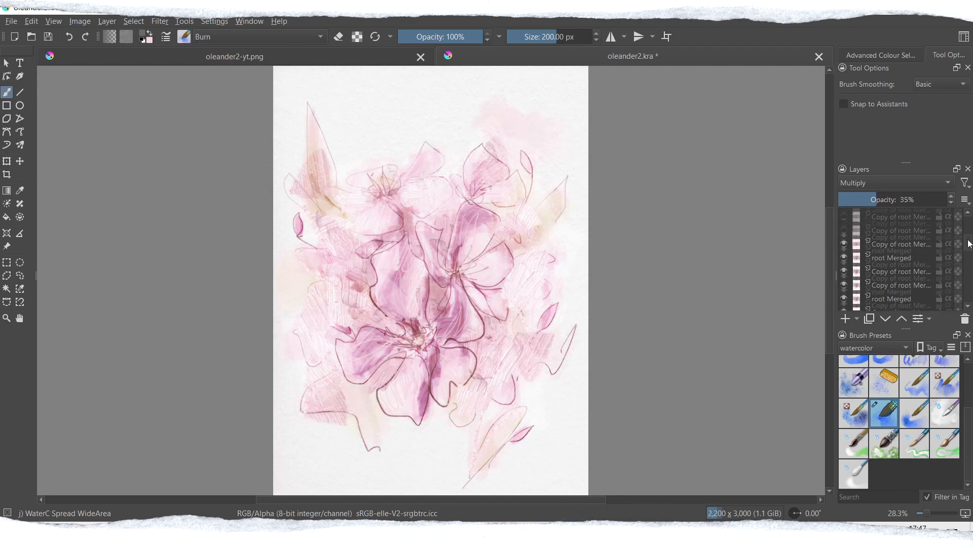
{"action": "scroll", "scroll_direction": "down", "scroll_amount": 3}
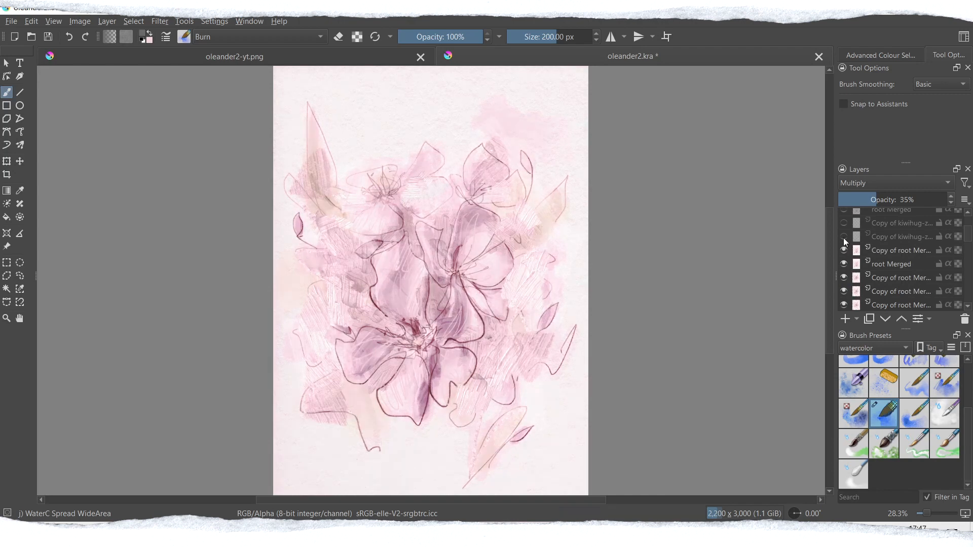
{"action": "left_click", "coordinate": [844, 236]}
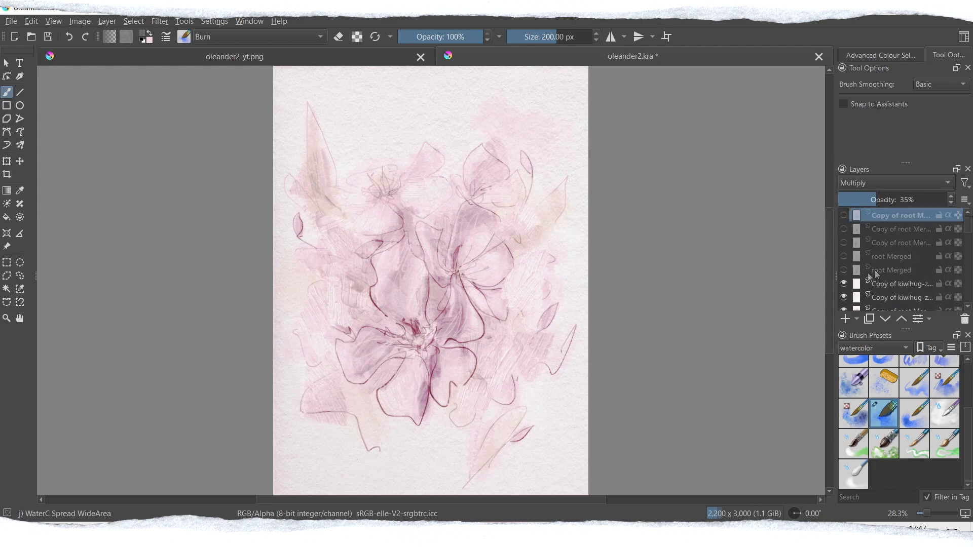
{"action": "left_click", "coordinate": [844, 269]}
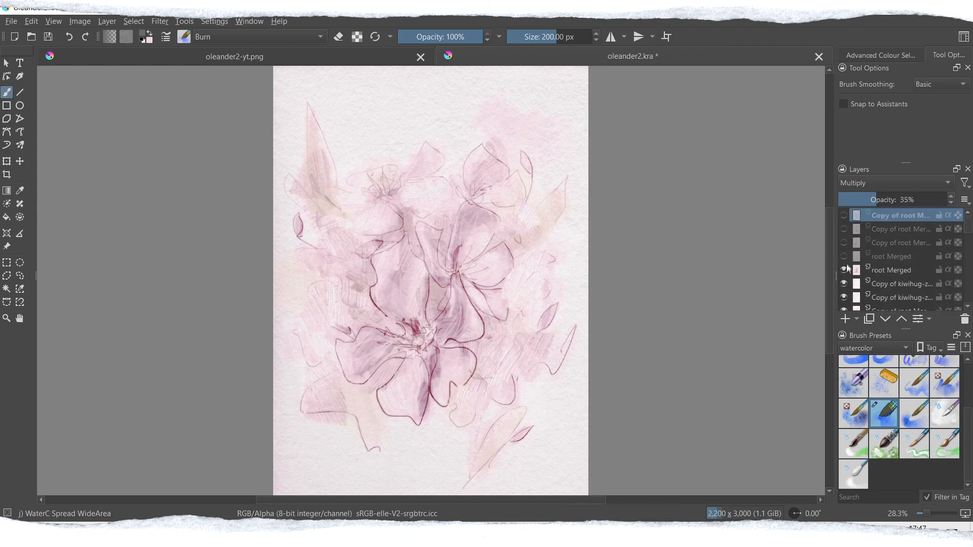
{"action": "left_click", "coordinate": [845, 257]}
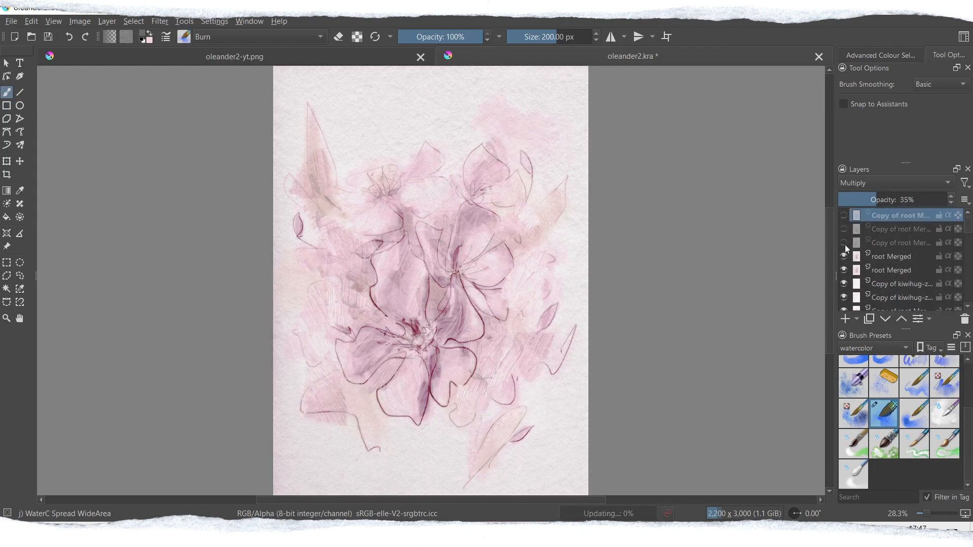
{"action": "left_click", "coordinate": [844, 242]}
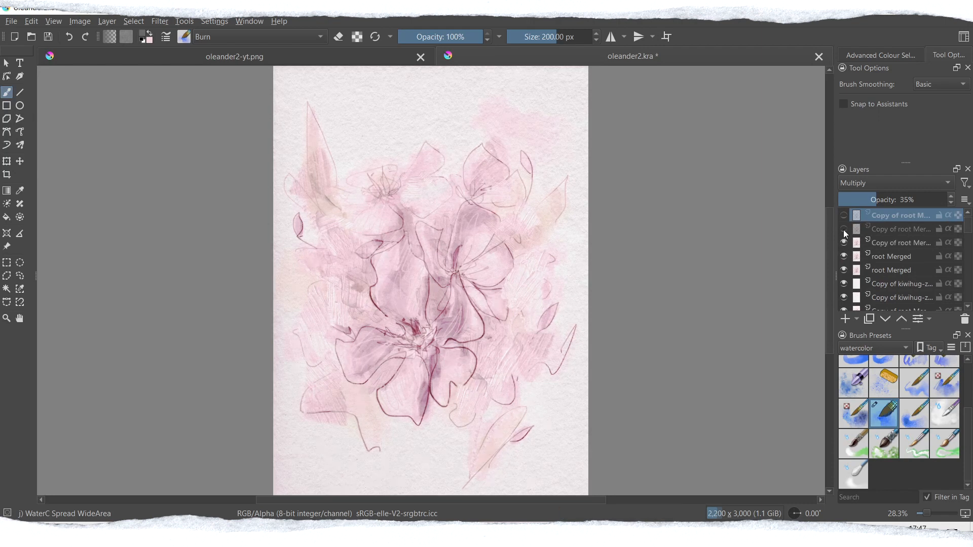